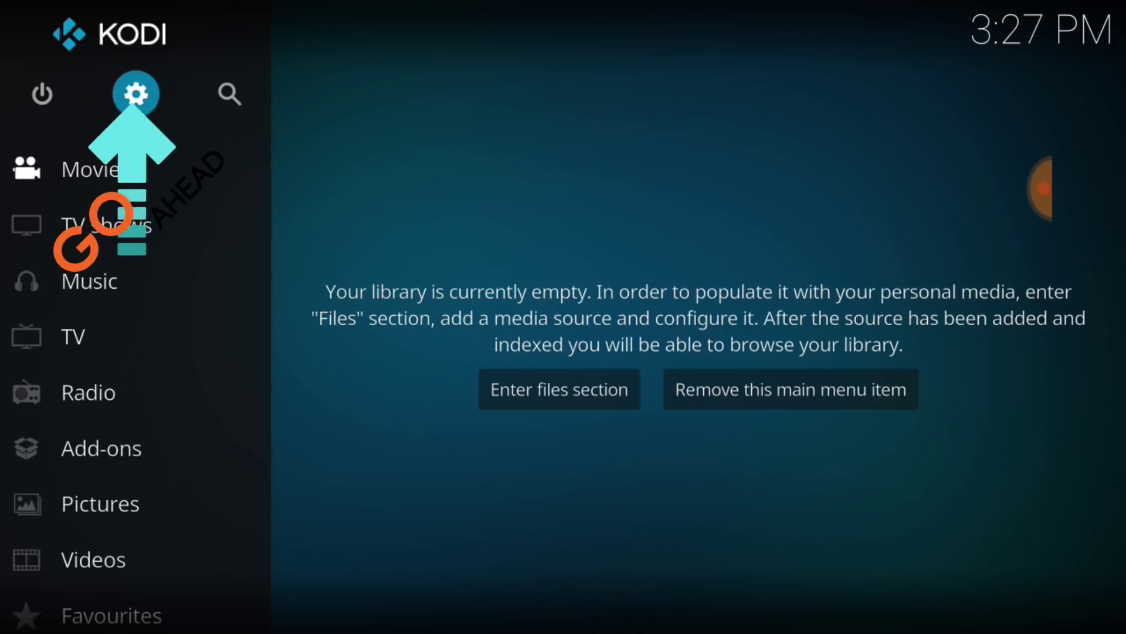
# - Go to Kodi's System settings from the home screen gear icon
pyautogui.click(135, 91)
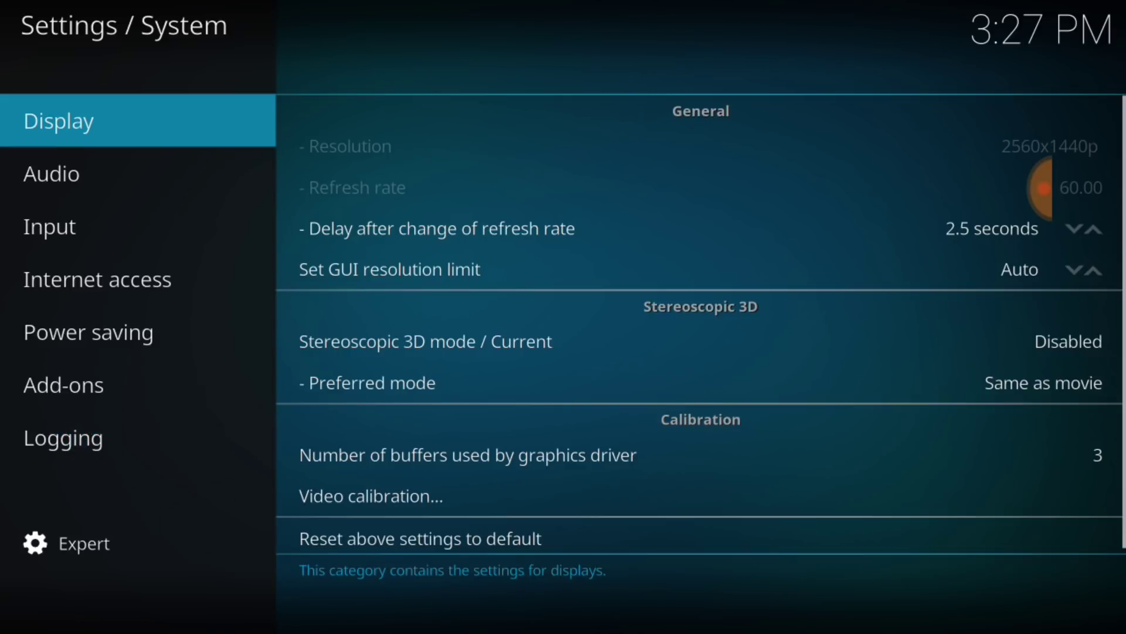
# - Enable Unknown sources in the Add-ons settings and accept the warning with Yes
pyautogui.click(64, 385)
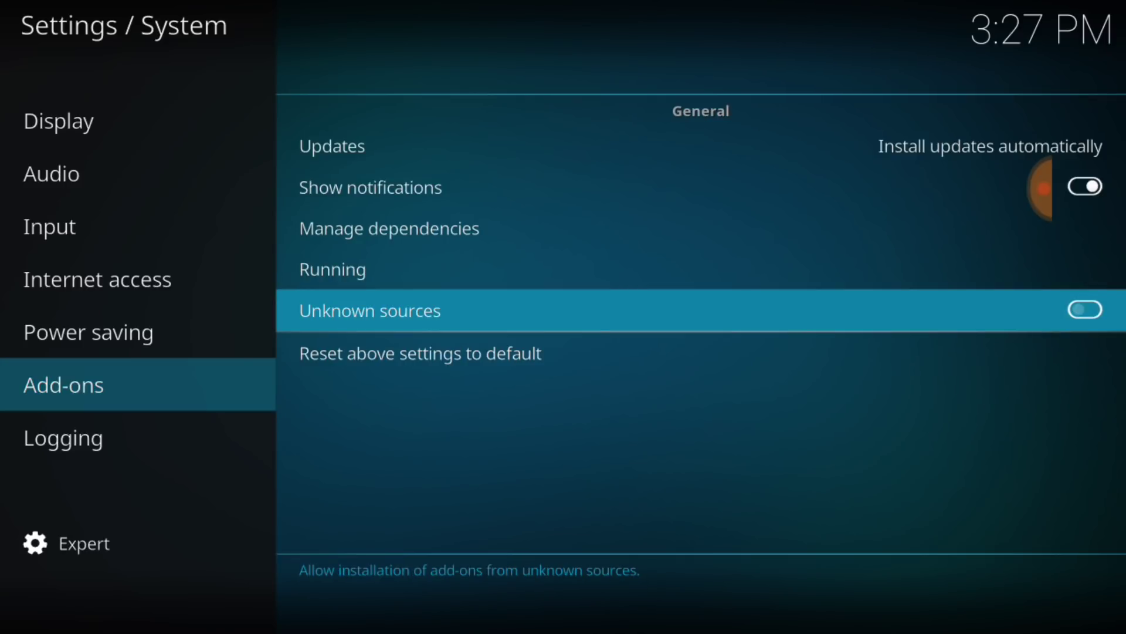
pyautogui.click(1086, 310)
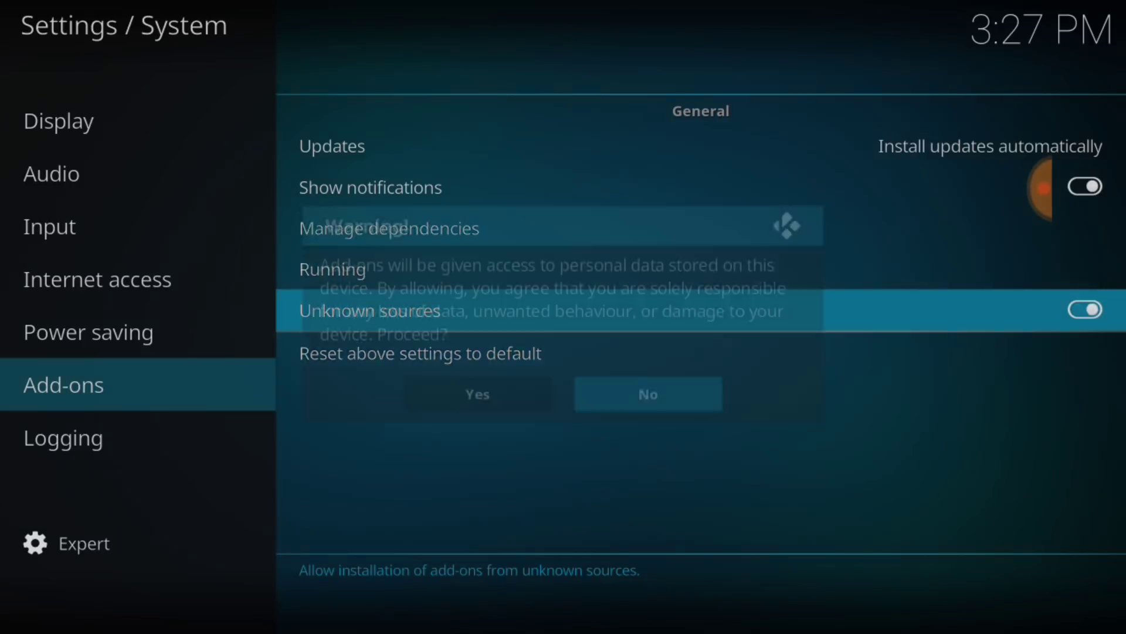
pyautogui.click(1085, 309)
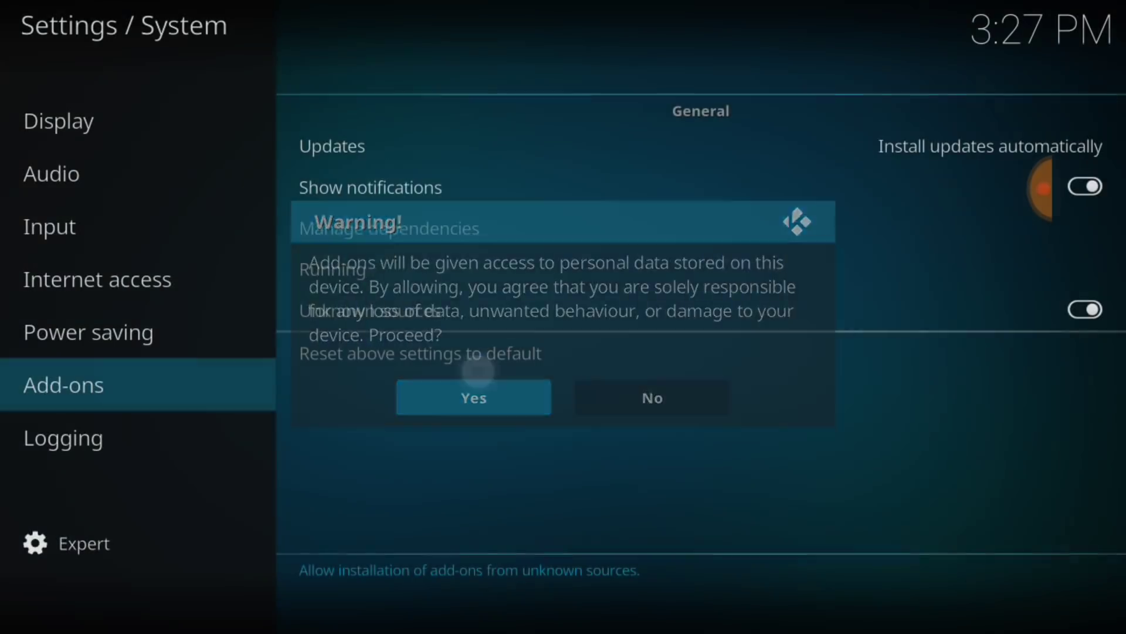
pyautogui.click(474, 397)
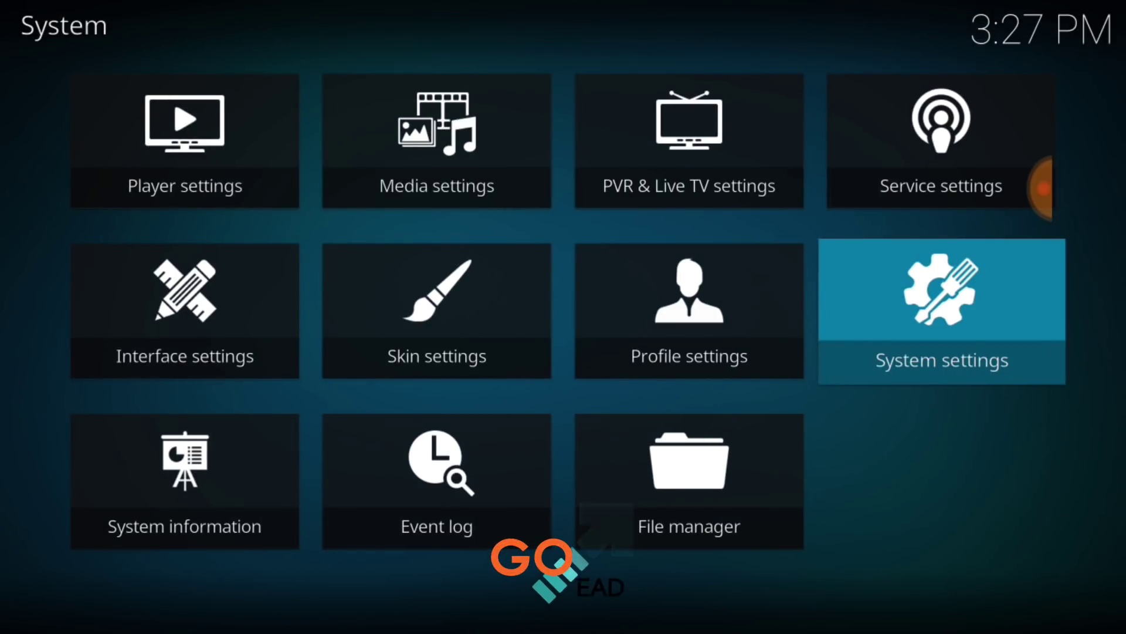
# - Start adding a new source in File manager so a path can be entered
pyautogui.click(688, 467)
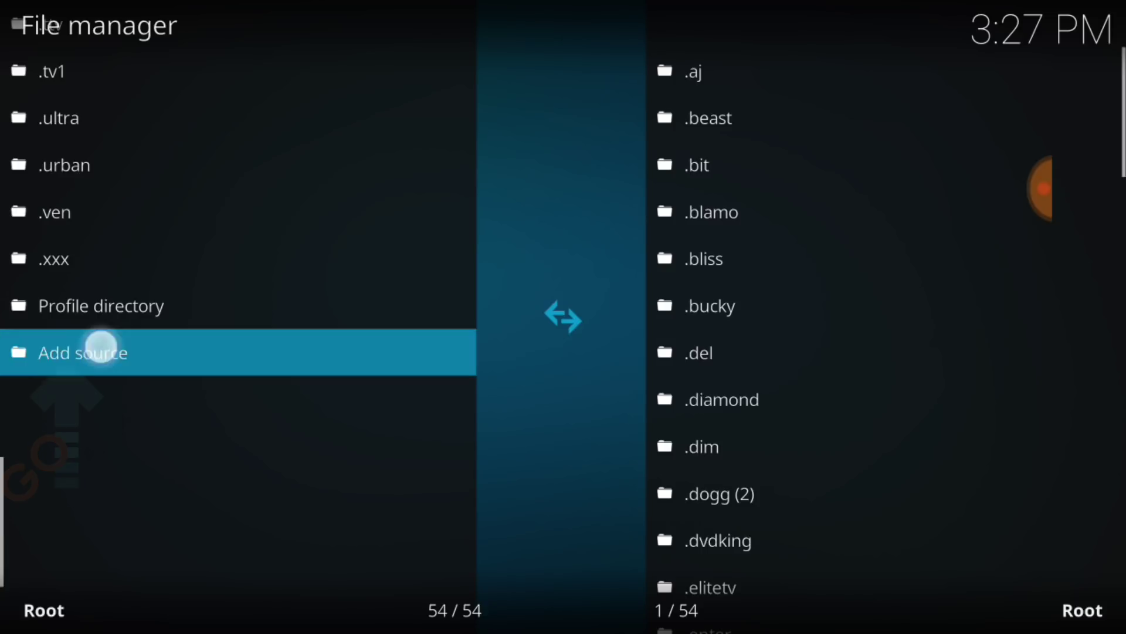
pyautogui.click(99, 352)
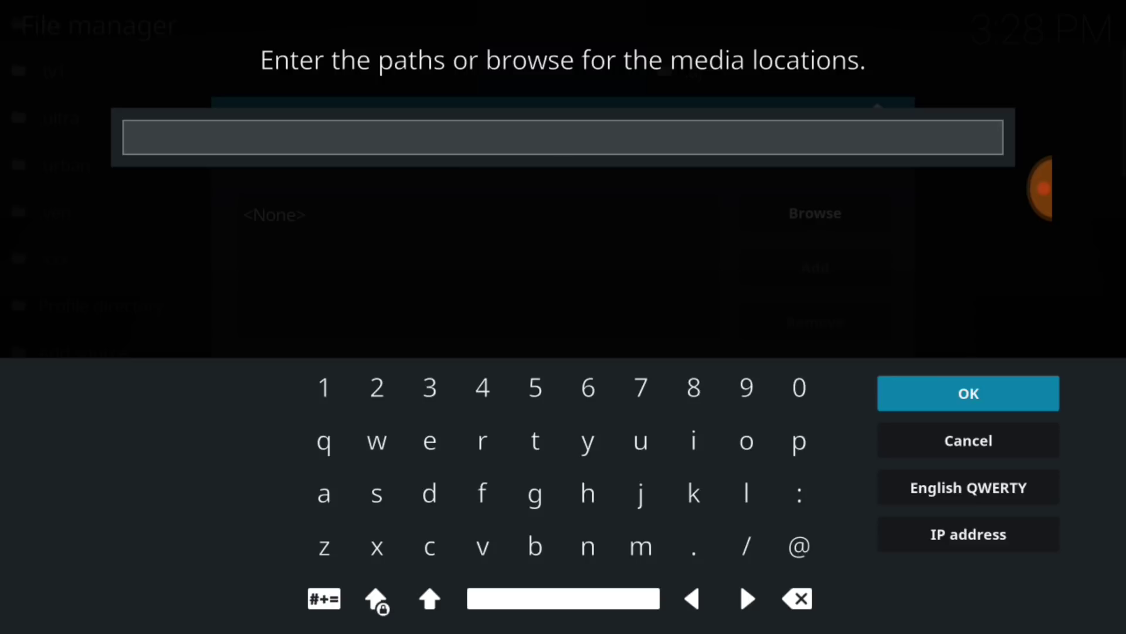
pyautogui.write('http://repo.lockdown.in')
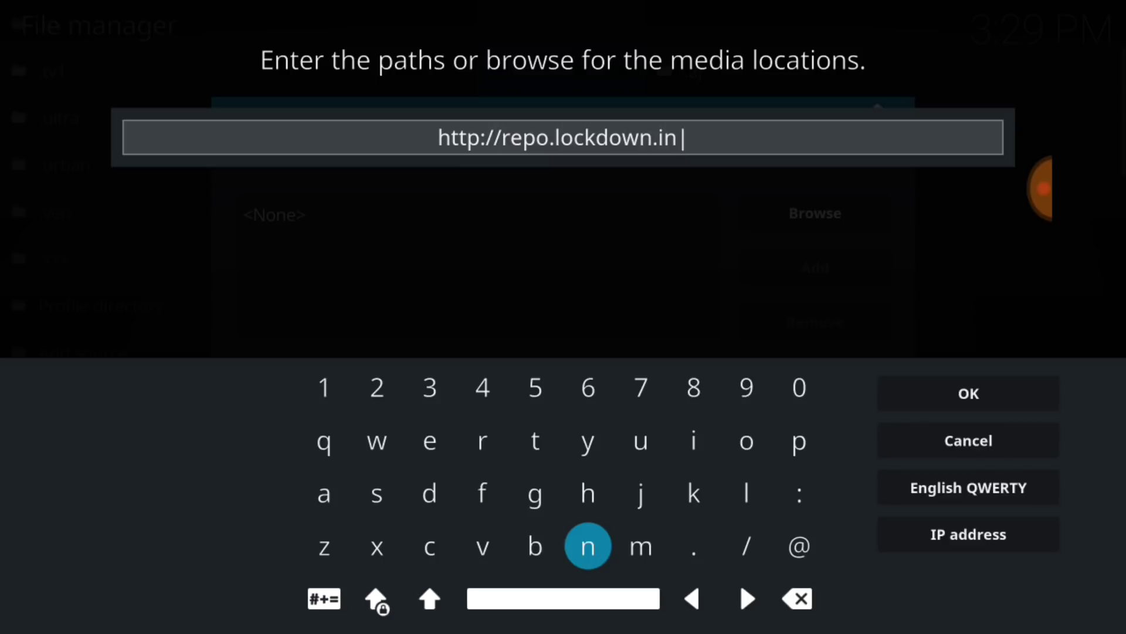
pyautogui.click(968, 393)
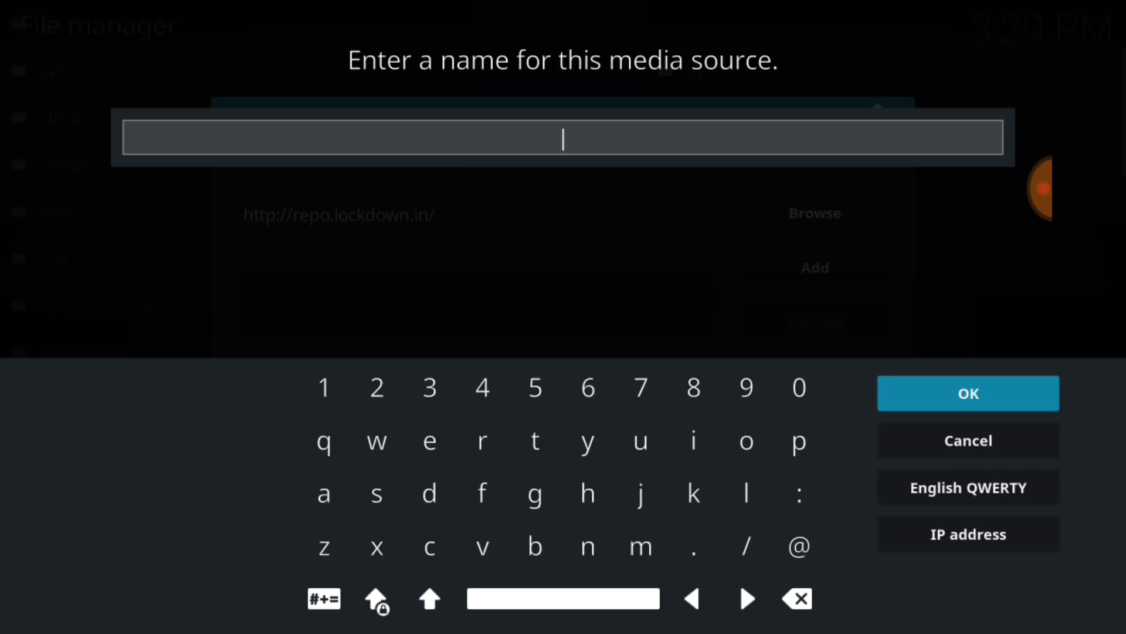
# - Name the source .lock, save it, and return to the home screen
pyautogui.click(746, 493)
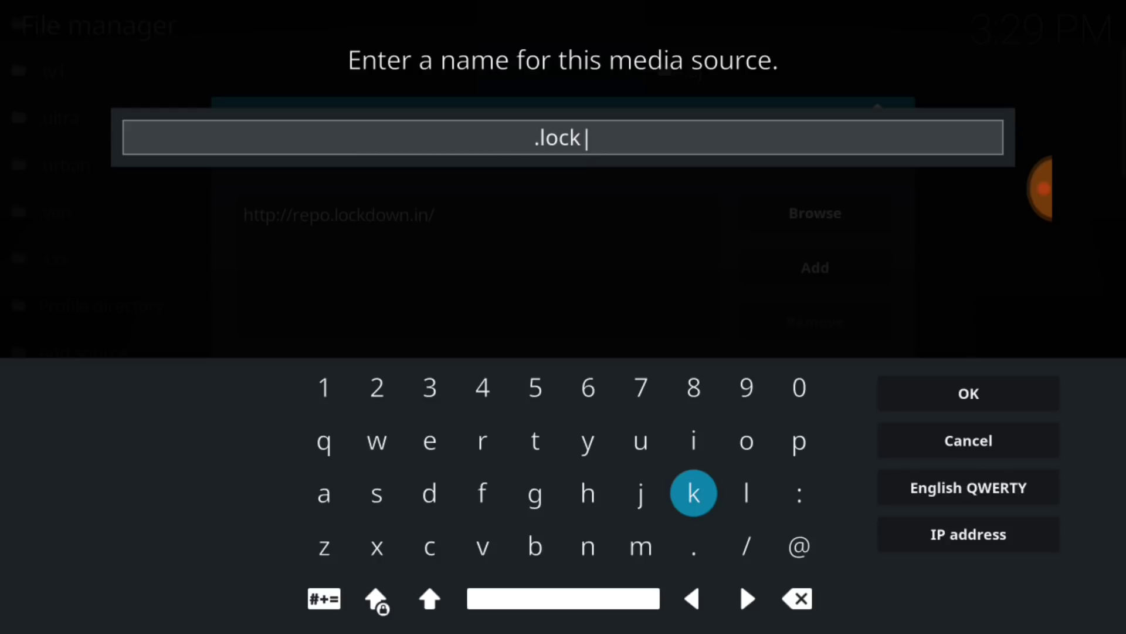
pyautogui.click(969, 393)
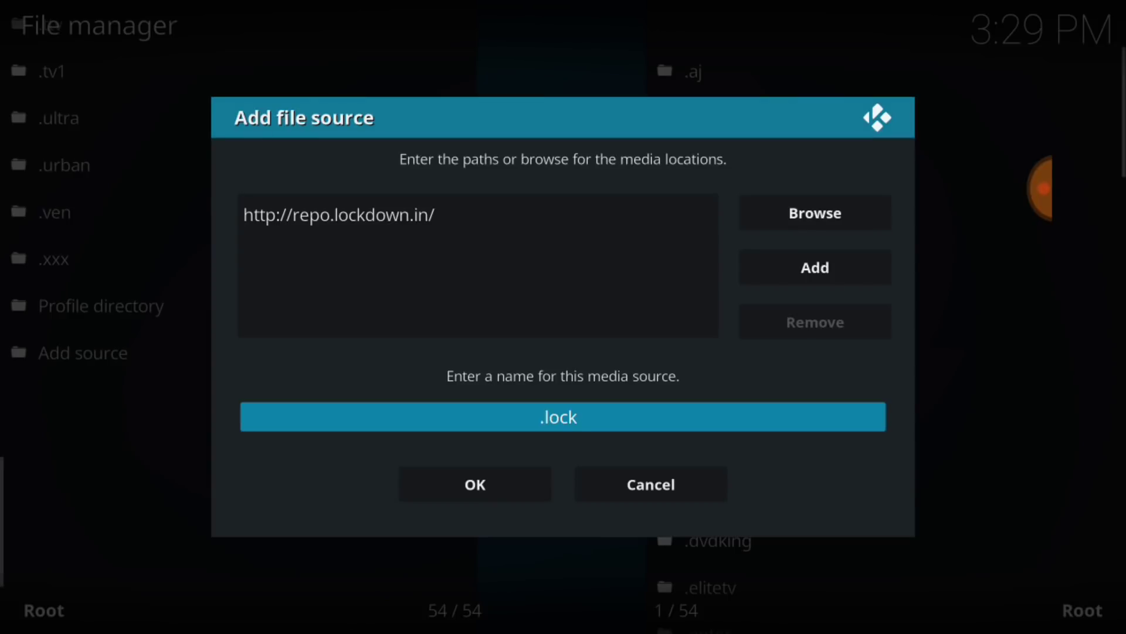
pyautogui.click(561, 418)
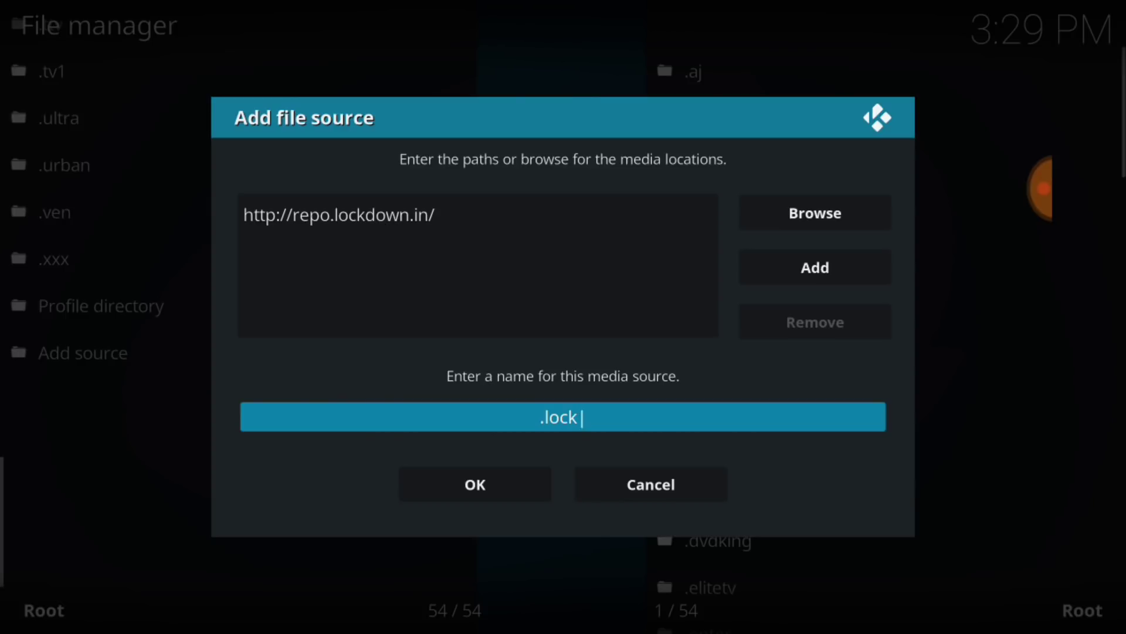
pyautogui.click(474, 483)
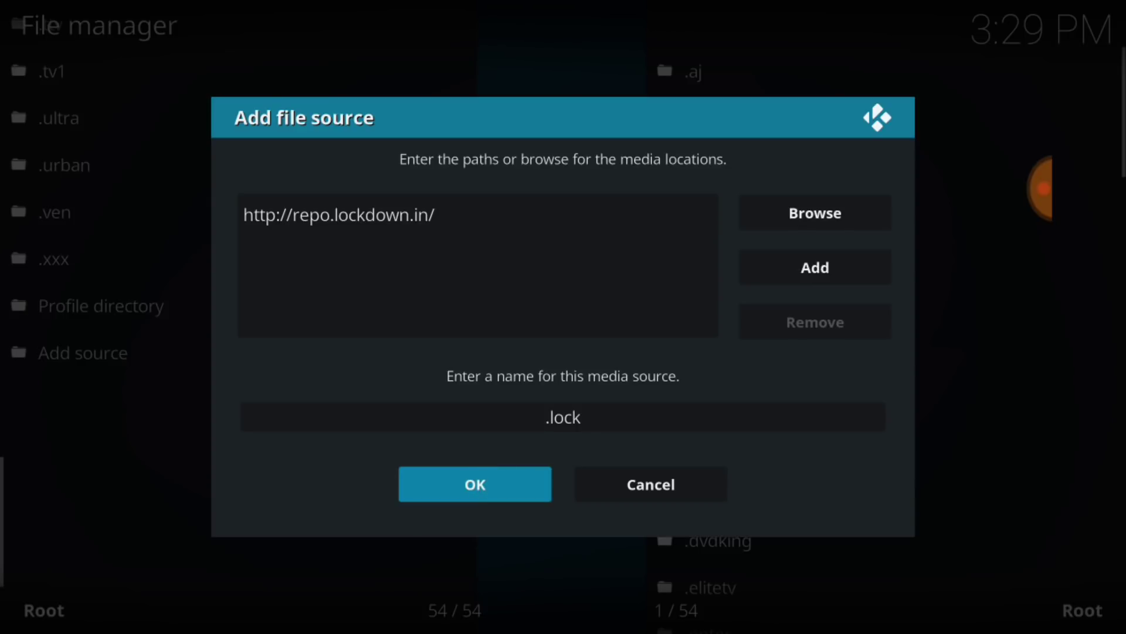
pyautogui.click(475, 483)
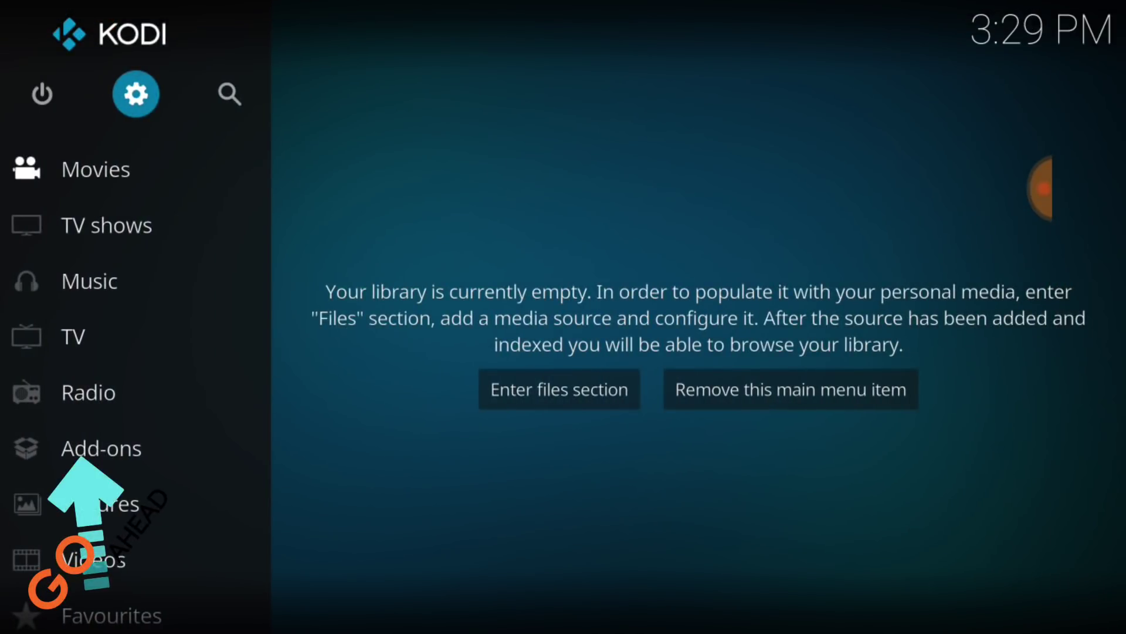
# - Go to Add-ons and bring up the Add-on browser's install options
pyautogui.click(101, 448)
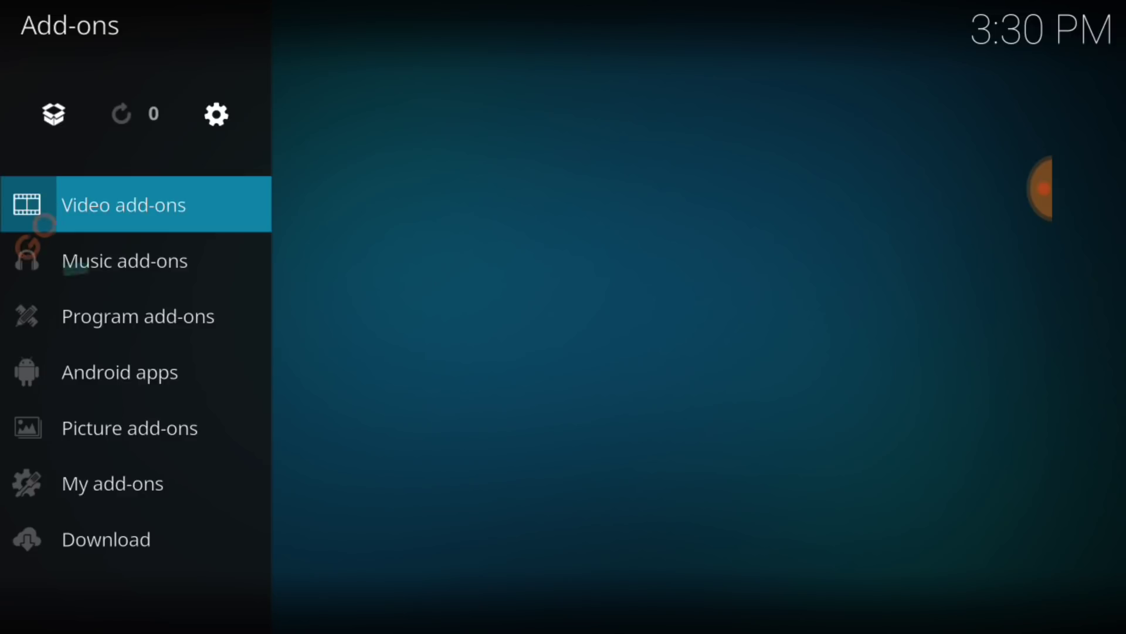
pyautogui.click(123, 204)
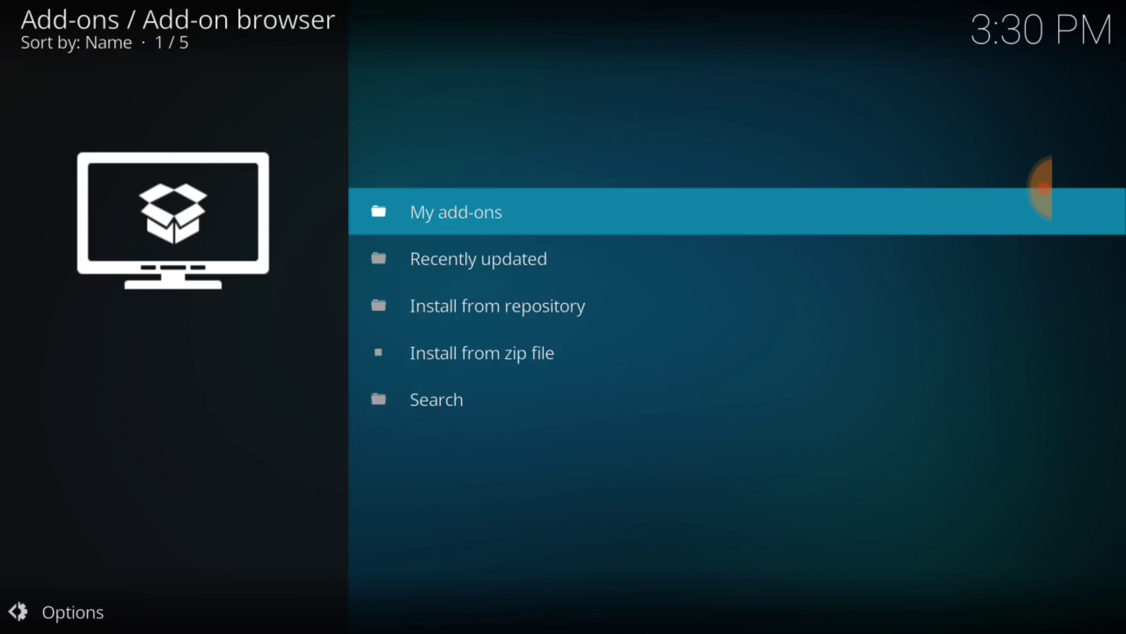
pyautogui.click(484, 352)
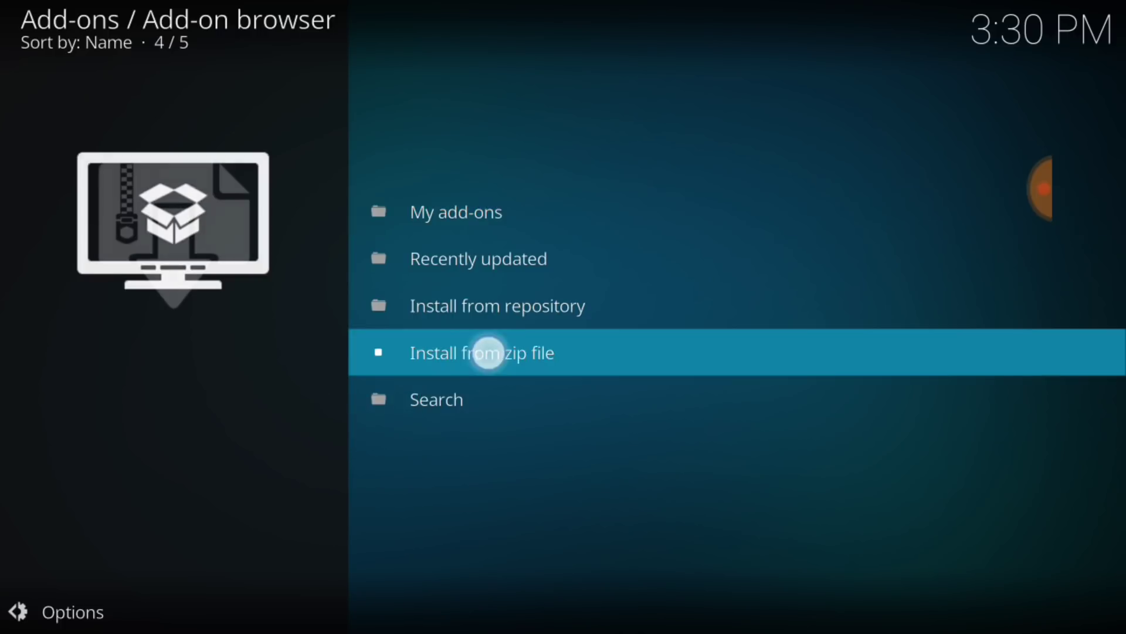
# - Install repository.lockdown-1.8.zip from the .lock source via Install from zip file
pyautogui.click(487, 352)
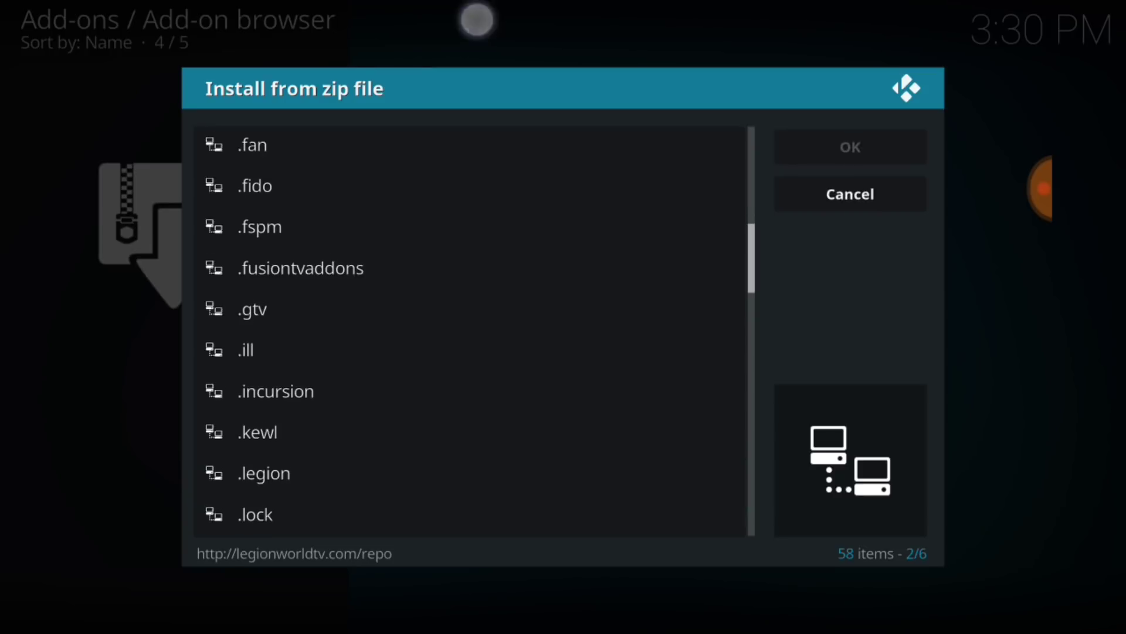
pyautogui.scroll(-3)
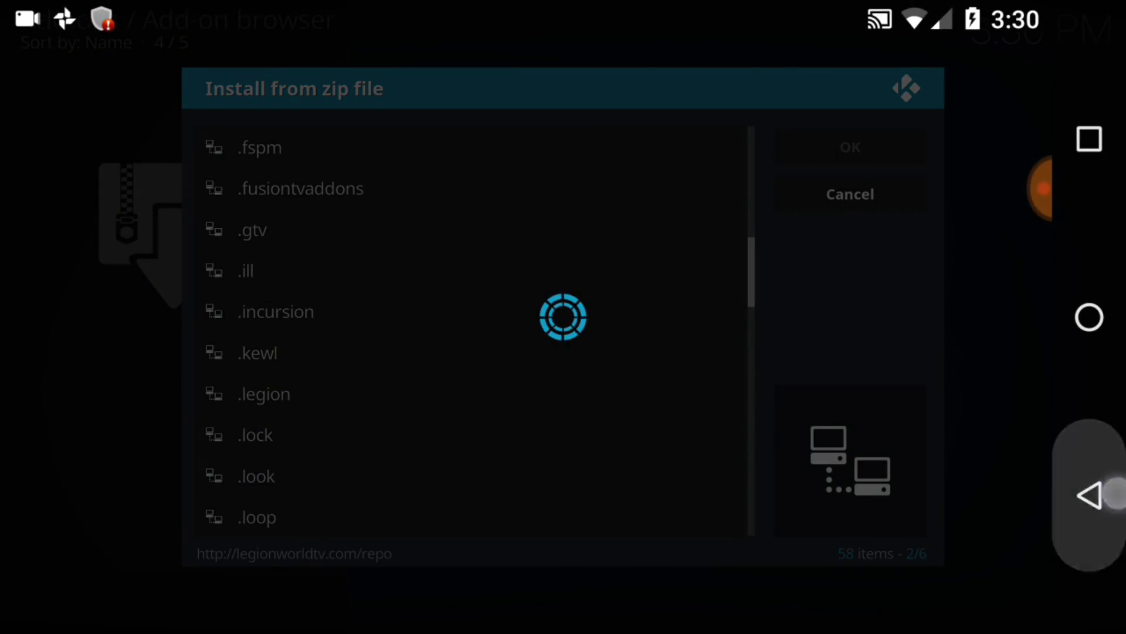
pyautogui.scroll(-3)
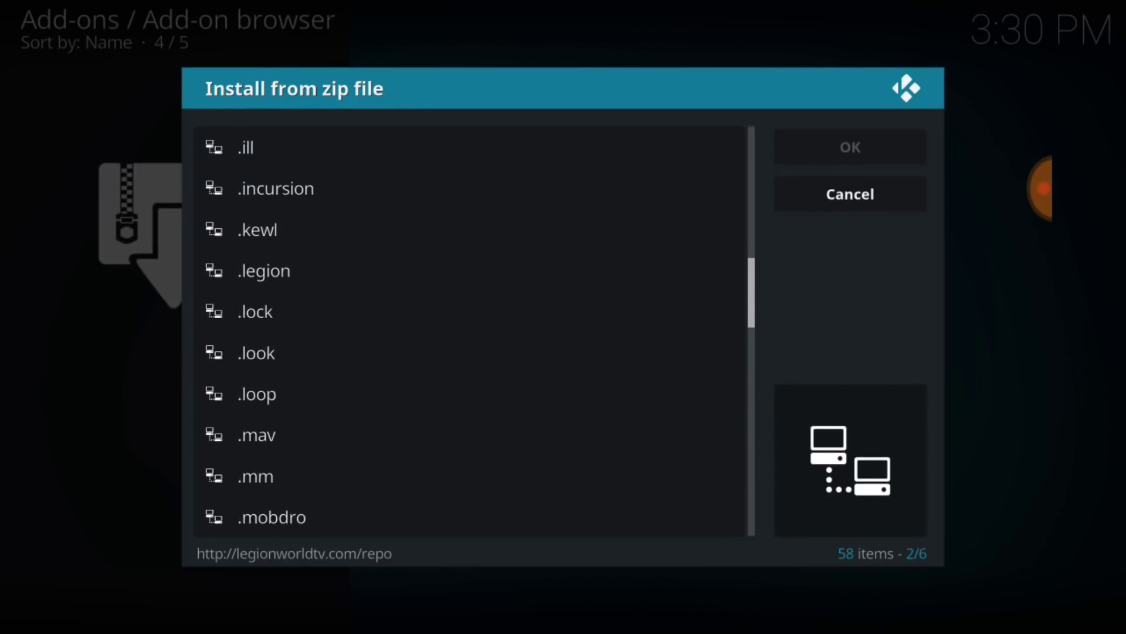
pyautogui.doubleClick(254, 312)
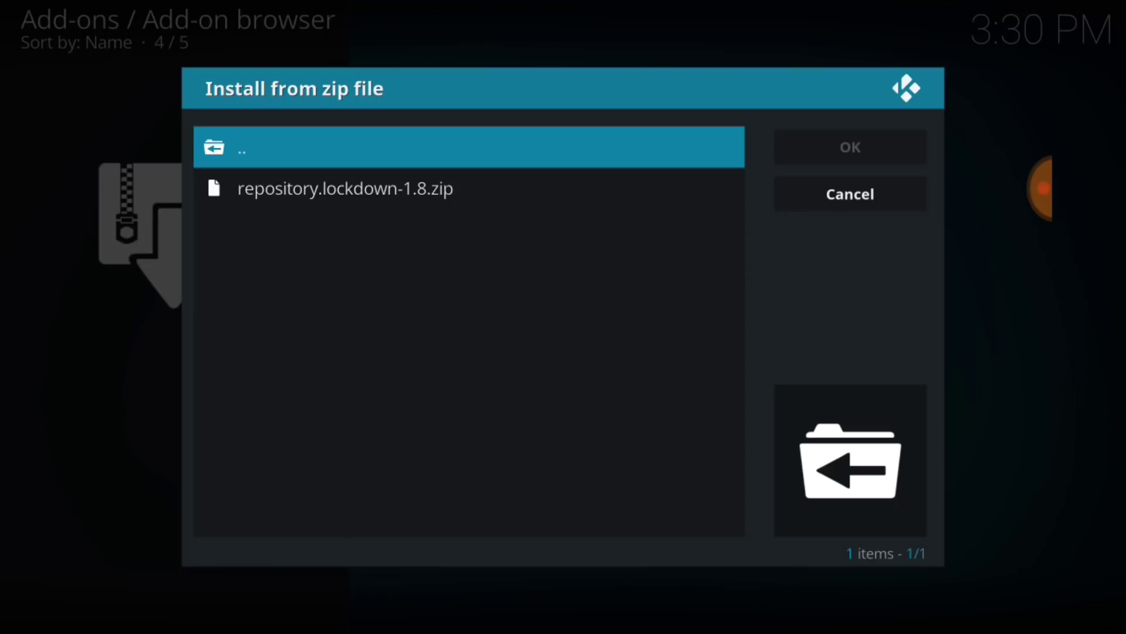
pyautogui.click(850, 194)
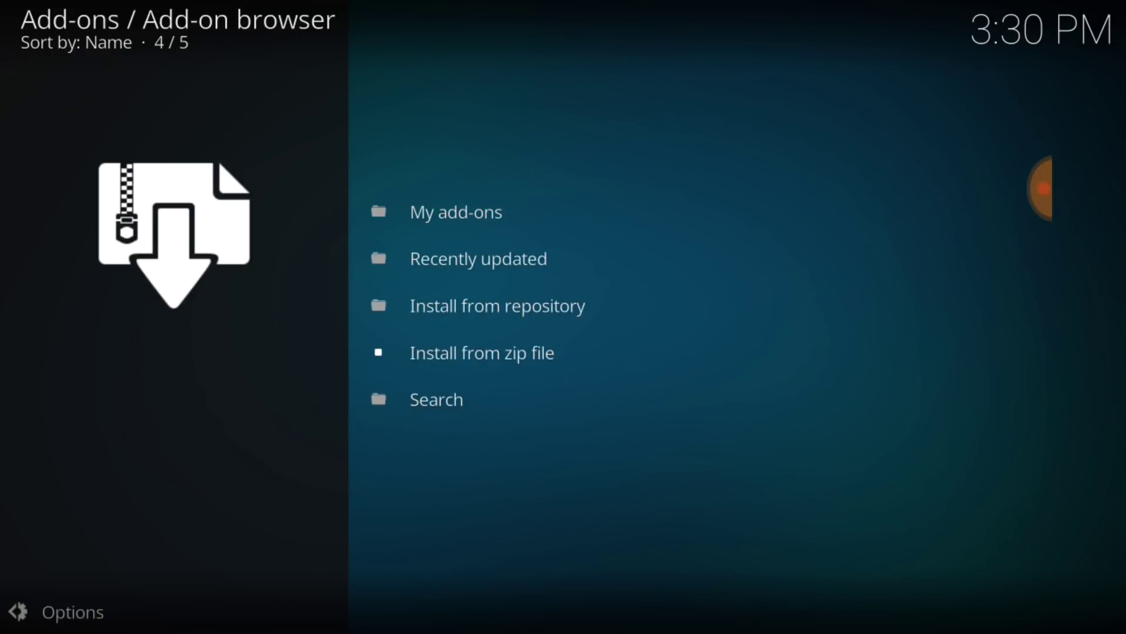
pyautogui.moveTo(481, 352)
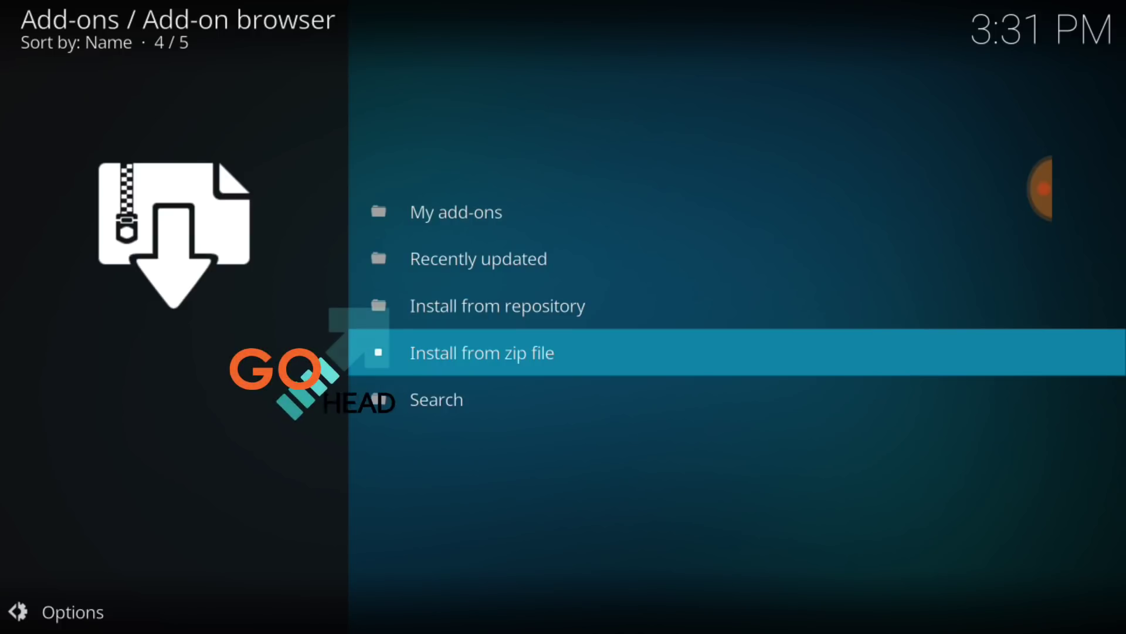
# - Browse Install from repository > lockdown > Video add-ons, listing triangulum and resistance
pyautogui.click(516, 305)
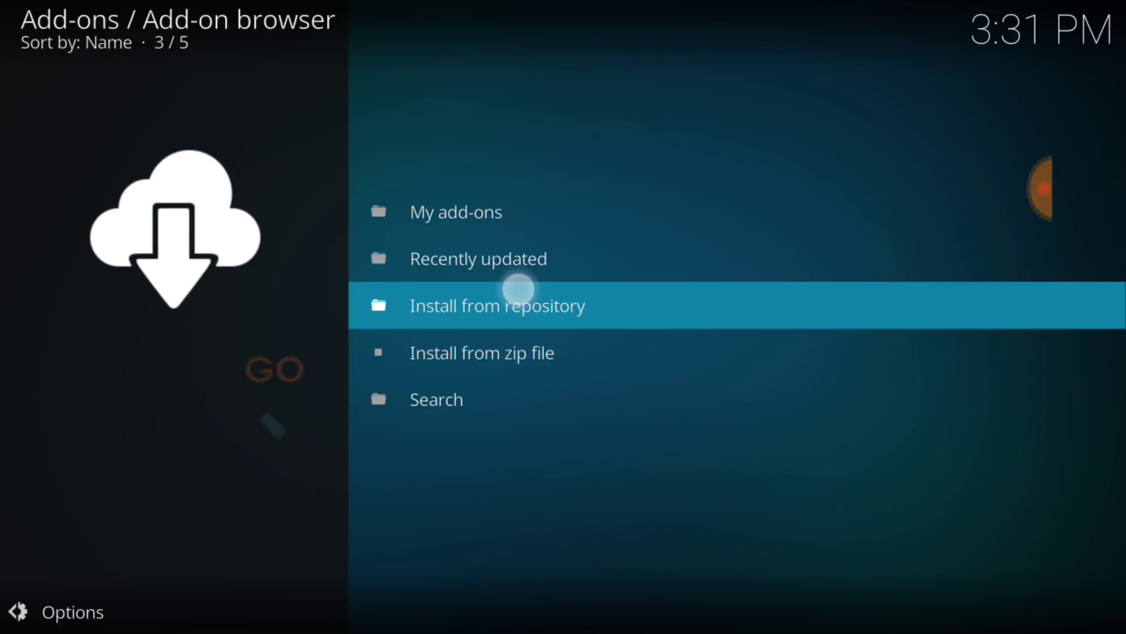
pyautogui.click(497, 305)
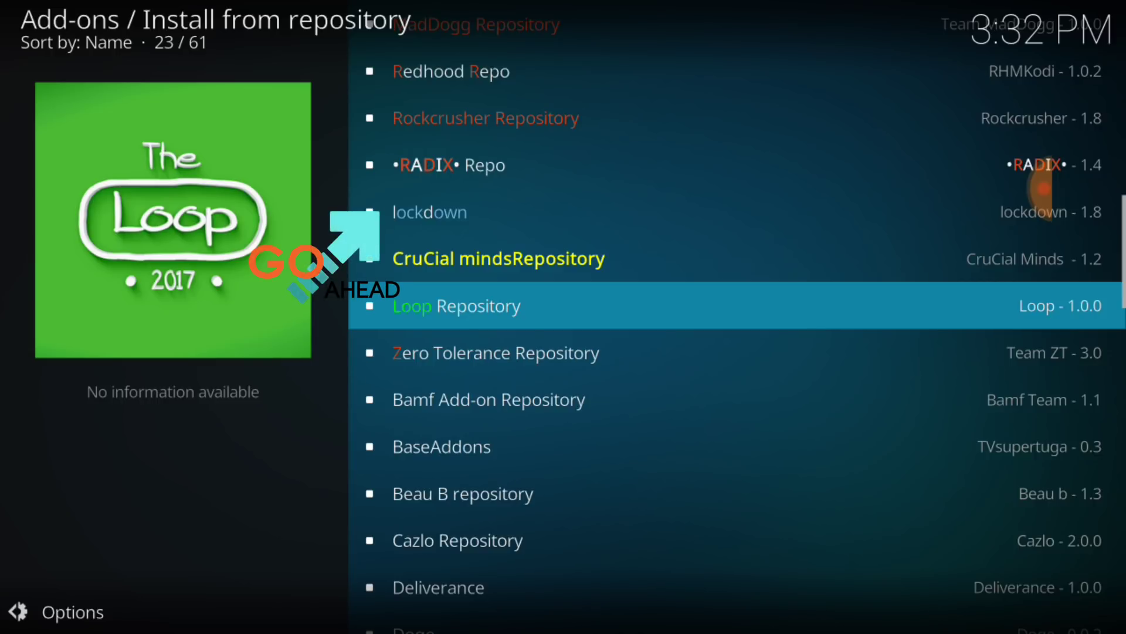
pyautogui.click(429, 211)
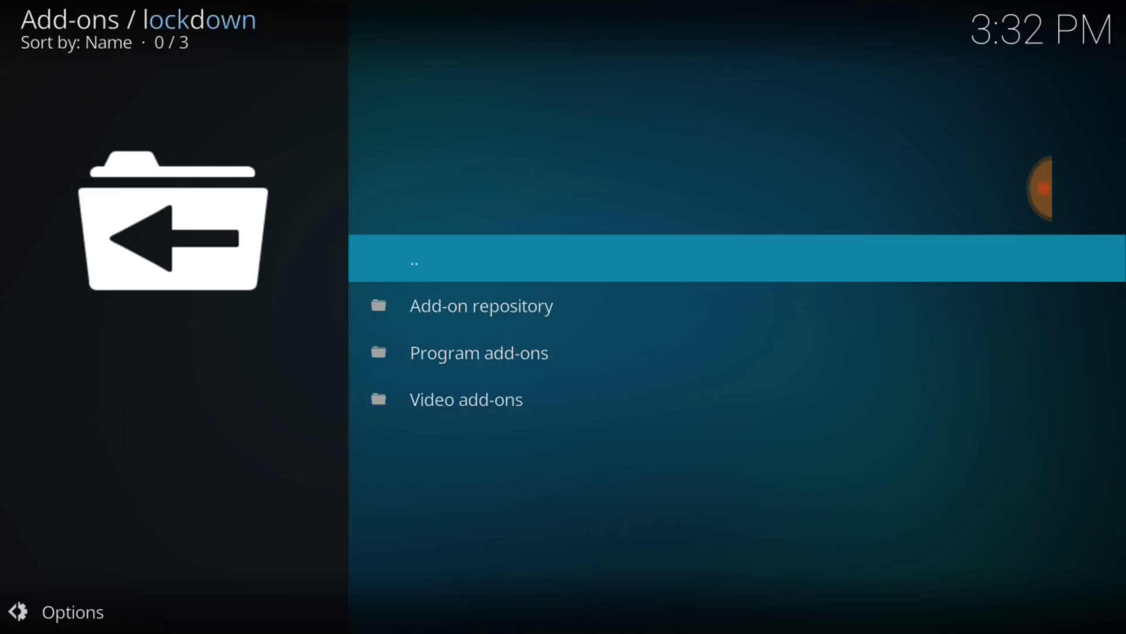
pyautogui.click(467, 398)
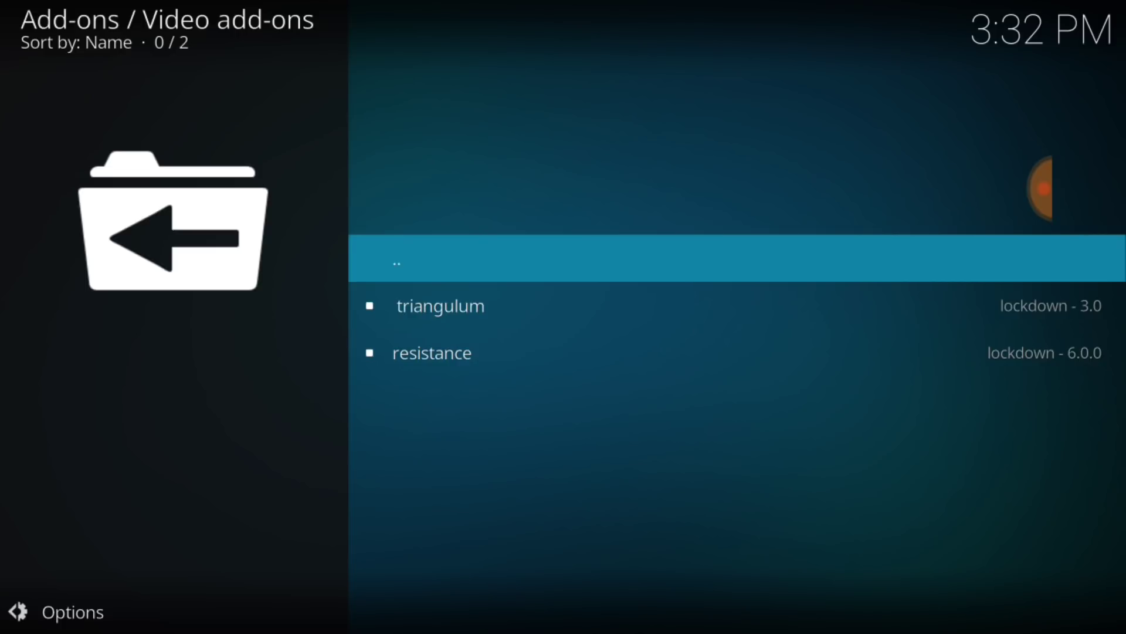
# - Install the triangulum and resistance video add-ons from the lockdown repository
pyautogui.click(440, 305)
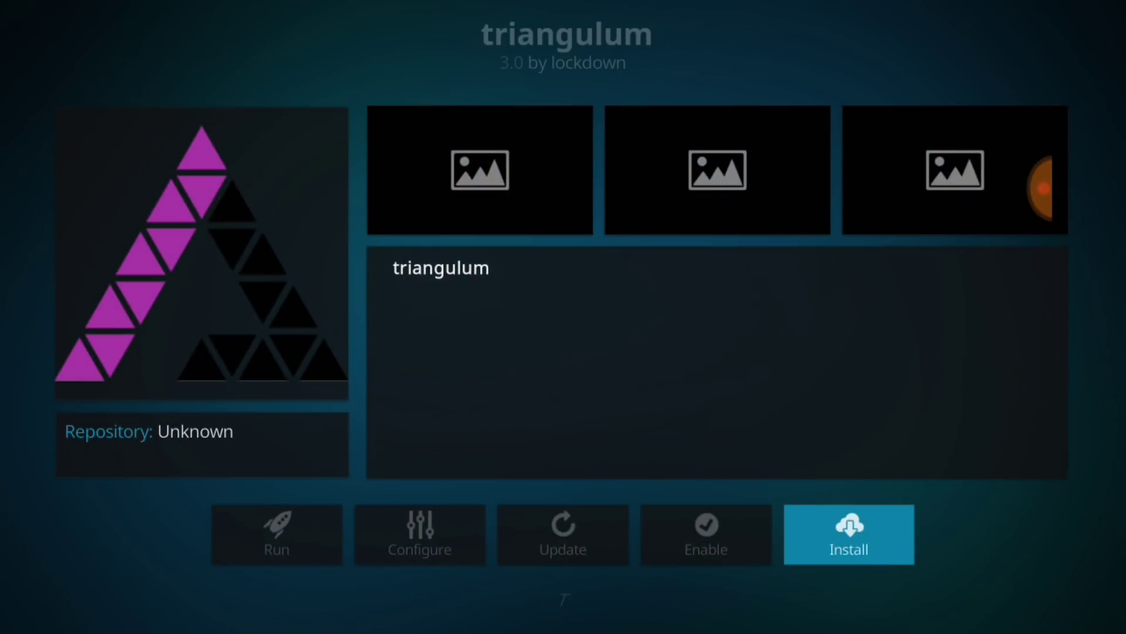
pyautogui.click(849, 535)
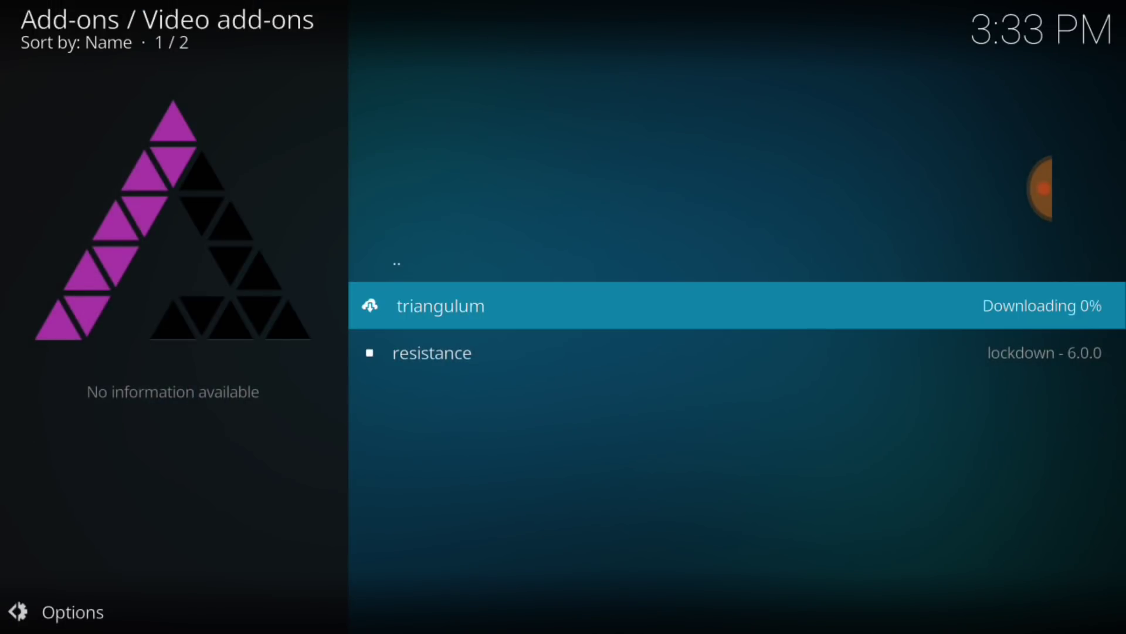
pyautogui.click(432, 352)
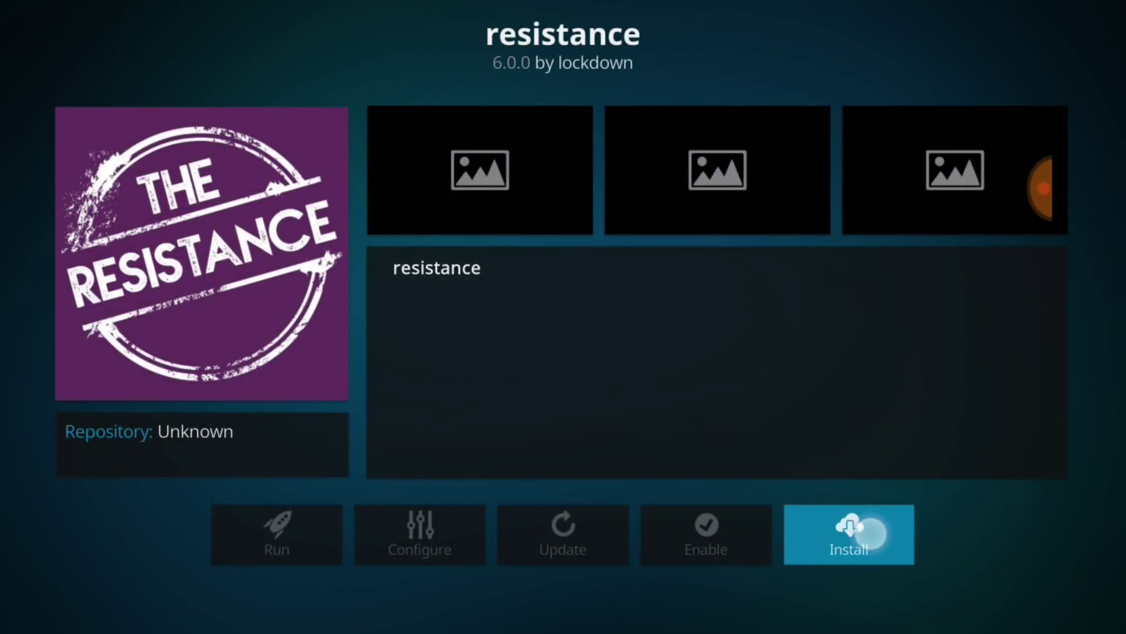
pyautogui.click(850, 548)
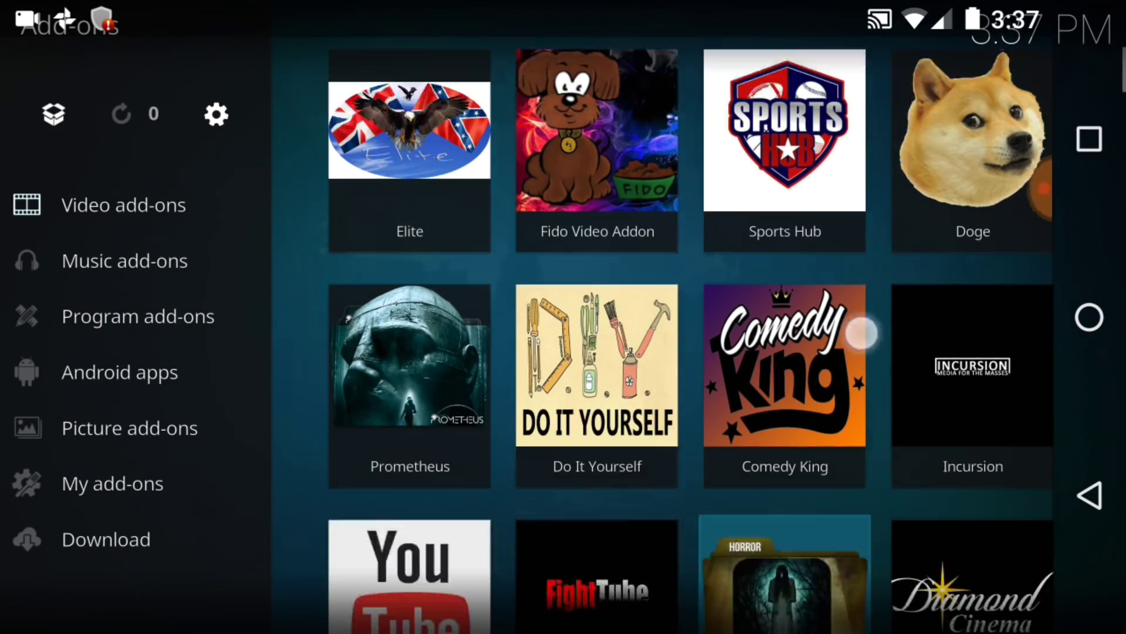
pyautogui.scroll(-3)
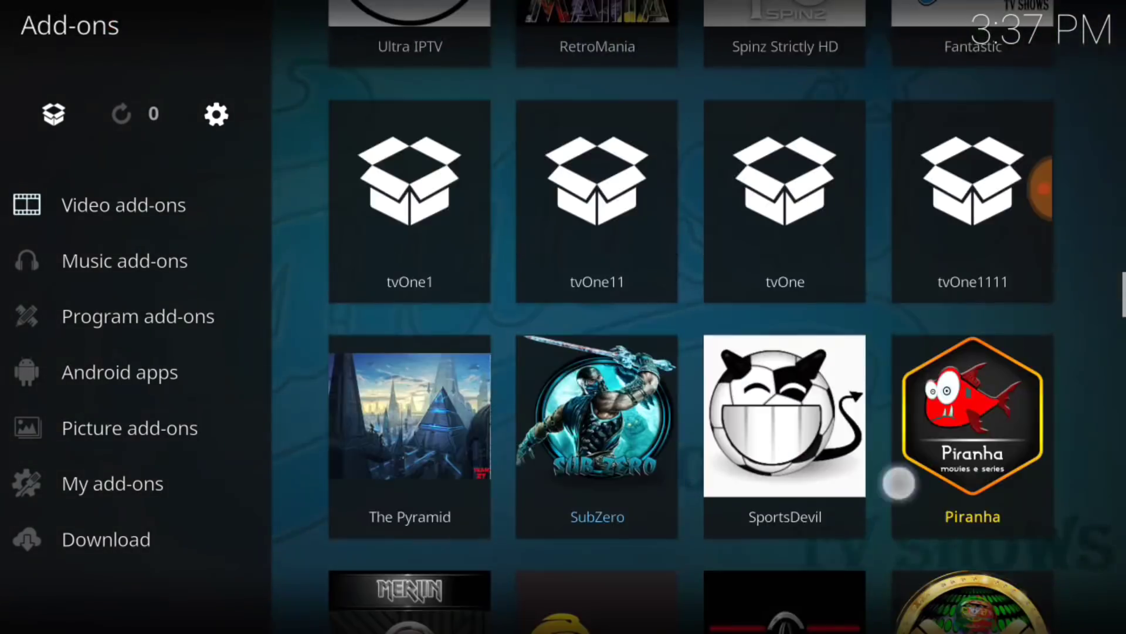
pyautogui.scroll(-3)
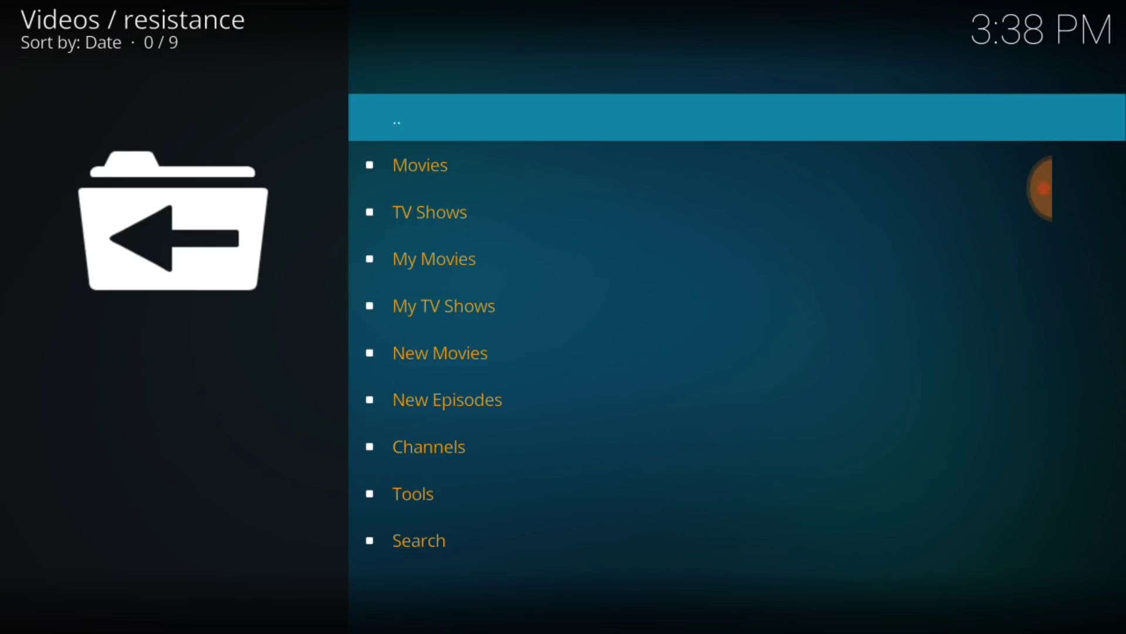
pyautogui.click(420, 164)
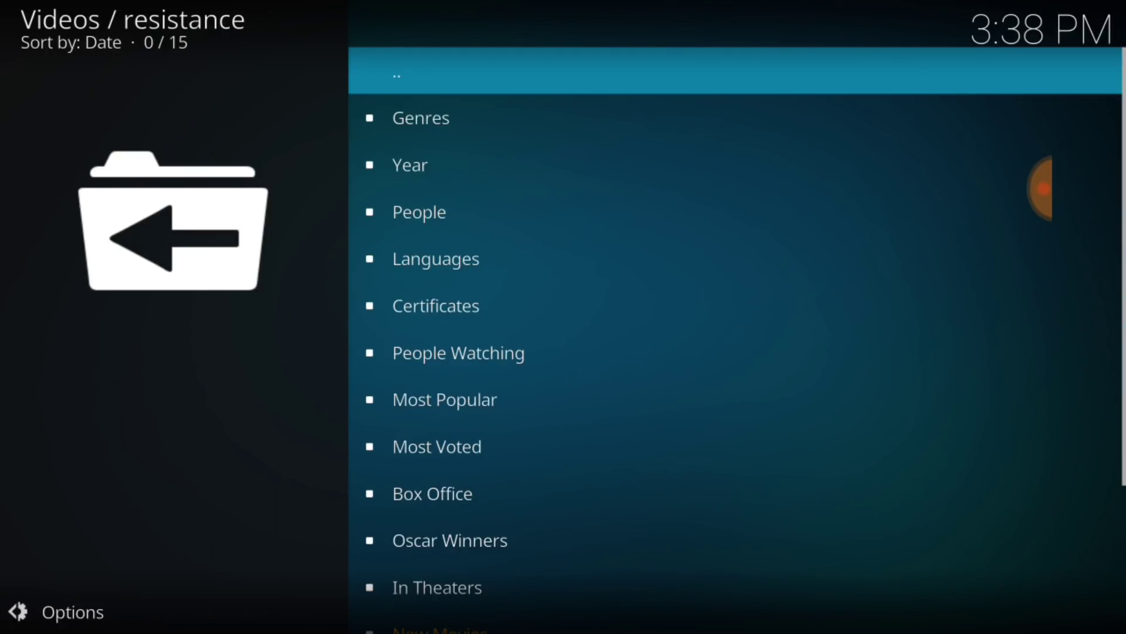
pyautogui.click(61, 612)
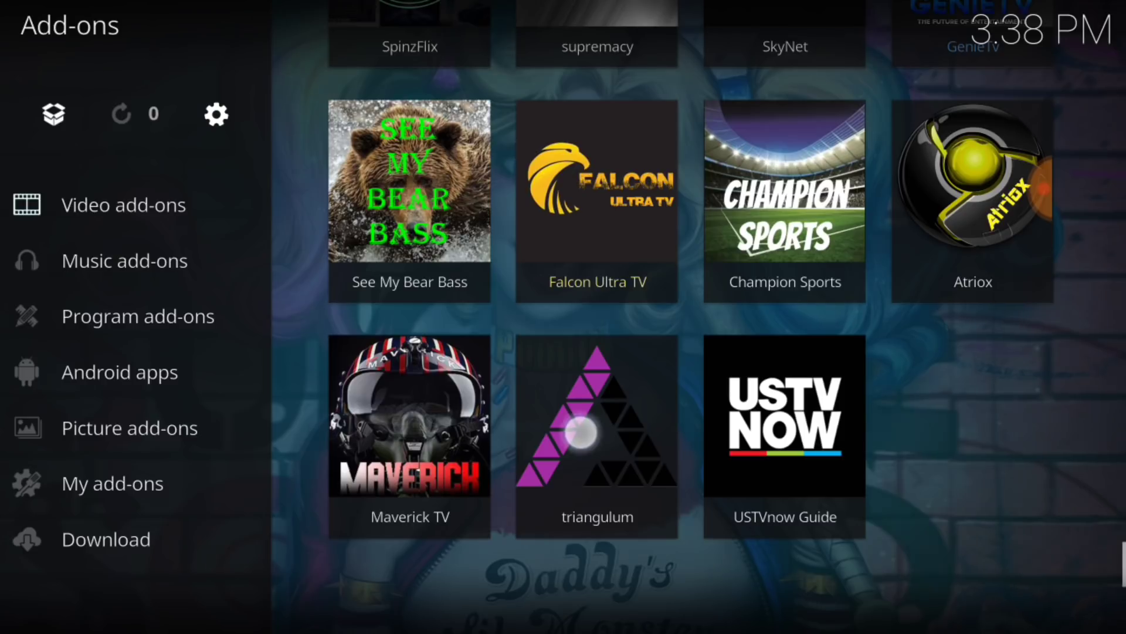
# - Show triangulum's Movies listing with the Wall viewtype as a poster wall
pyautogui.click(597, 430)
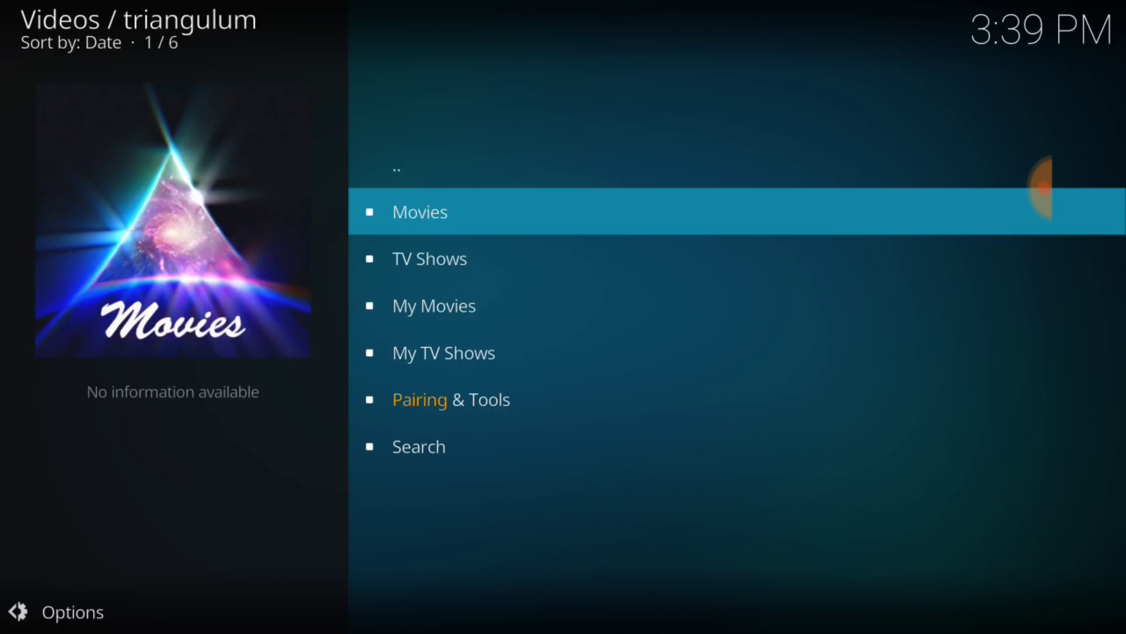
pyautogui.click(420, 212)
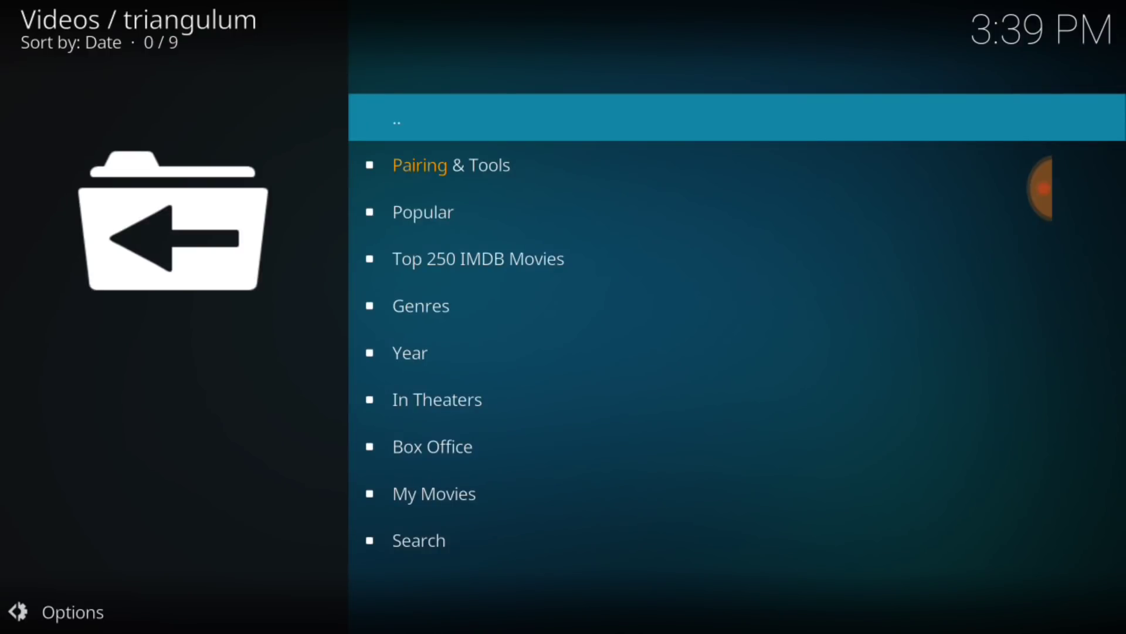
pyautogui.click(68, 612)
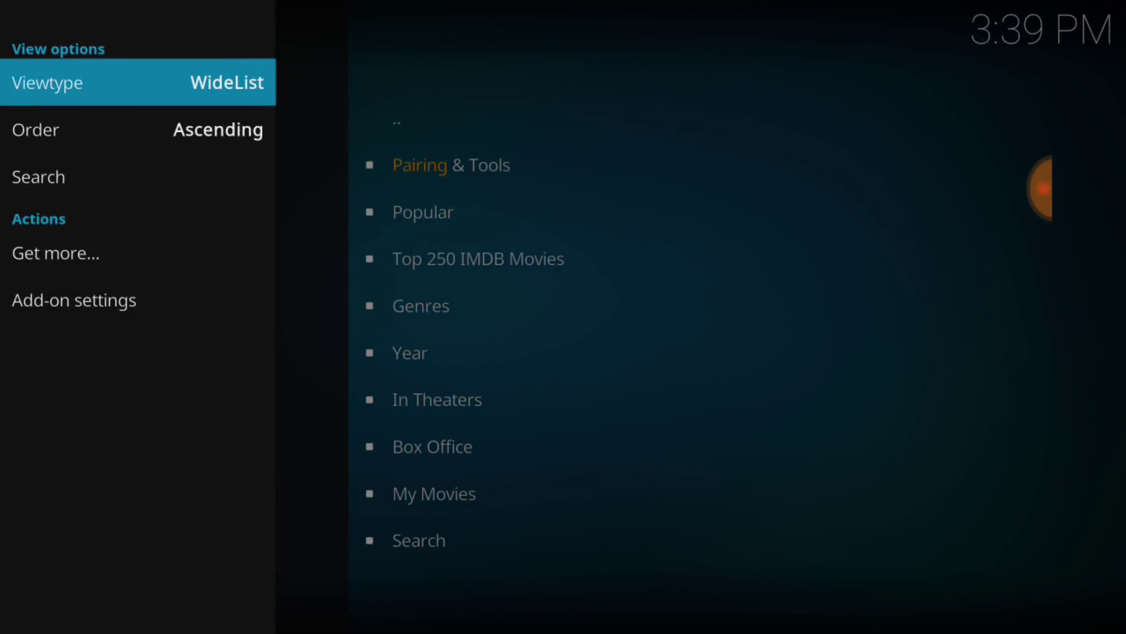
pyautogui.click(138, 82)
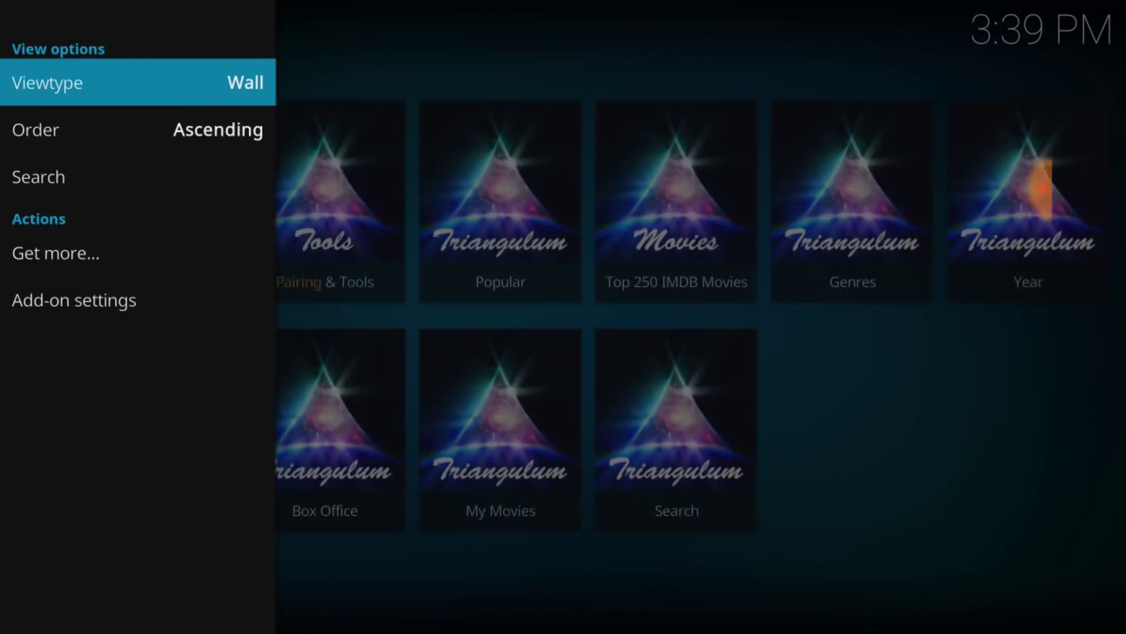
pyautogui.press('Escape')
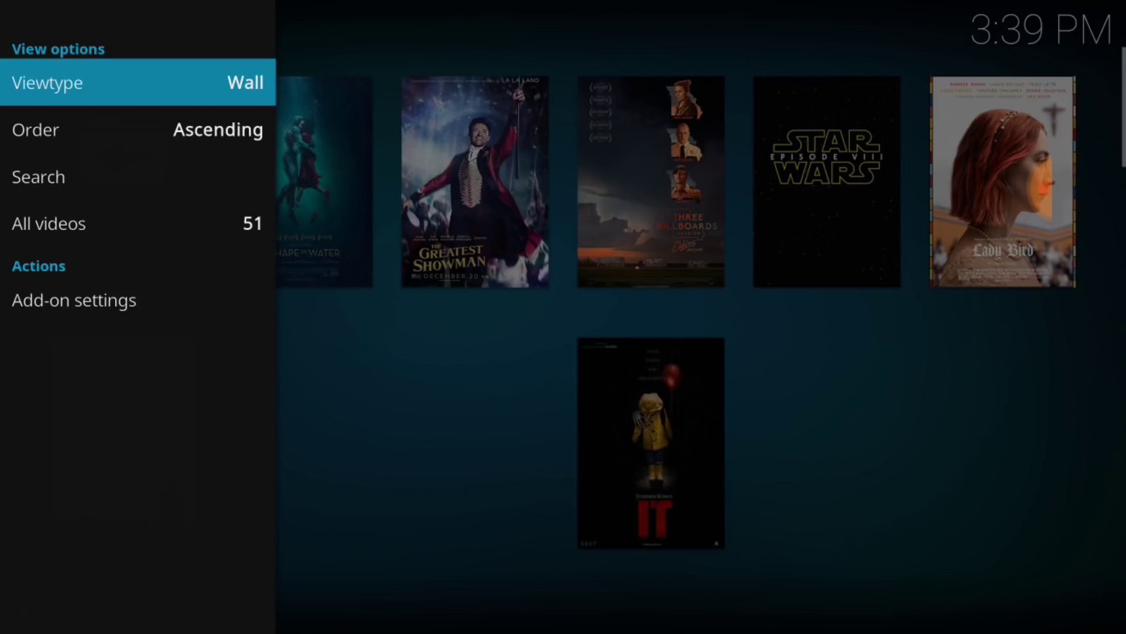
# - Scroll down through the triangulum movie wall's 51 titles before returning to the video add-ons
pyautogui.scroll(-3)
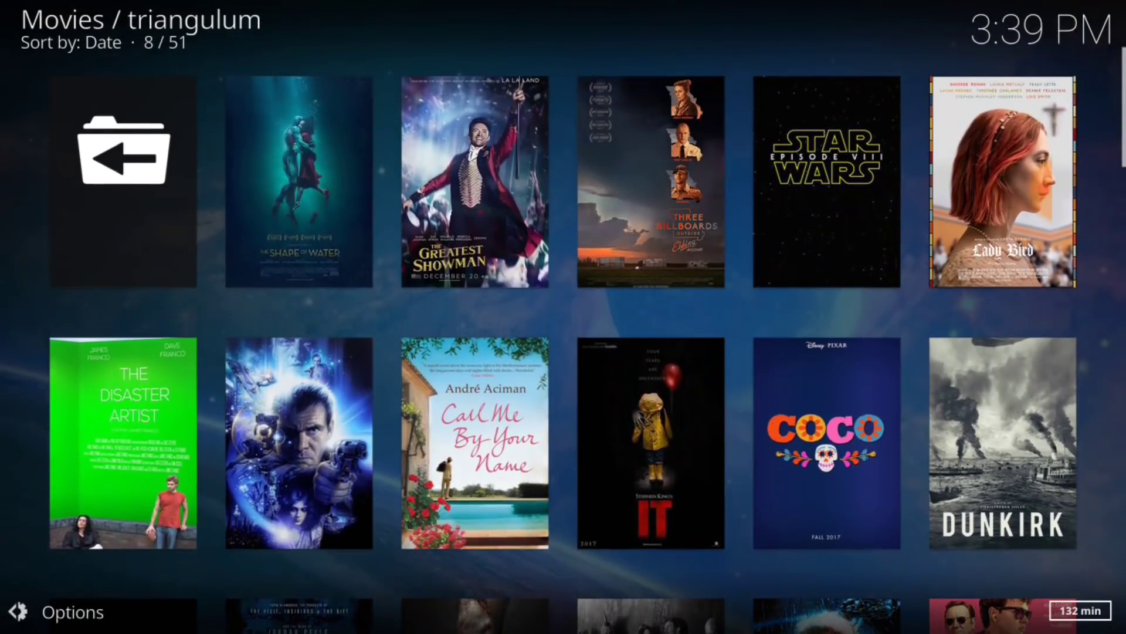
pyautogui.scroll(-3)
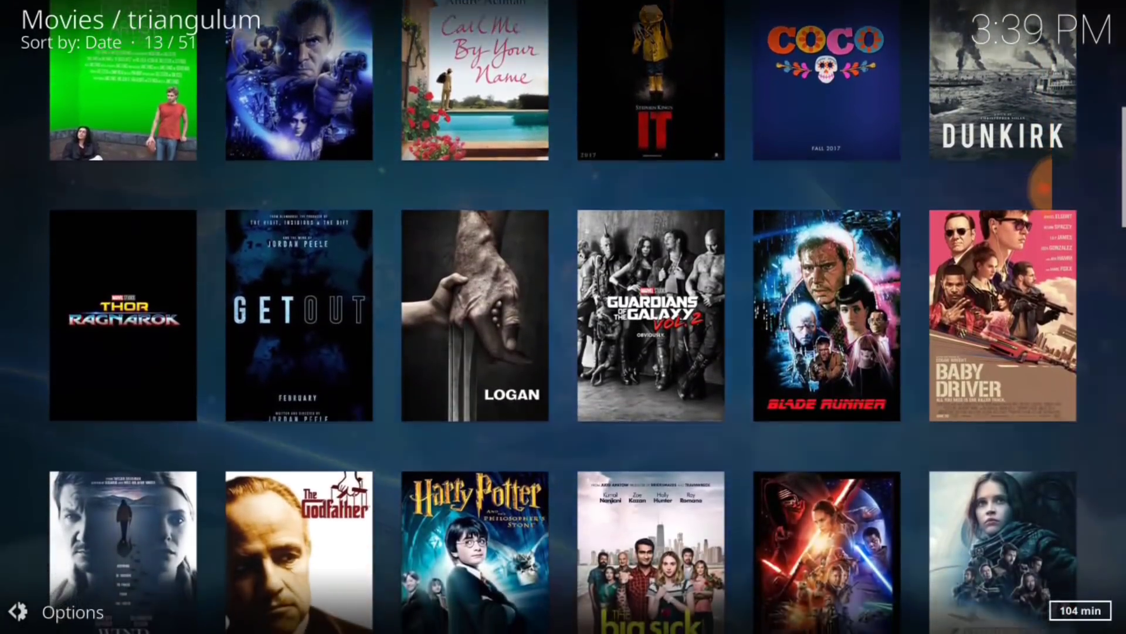
pyautogui.scroll(-3)
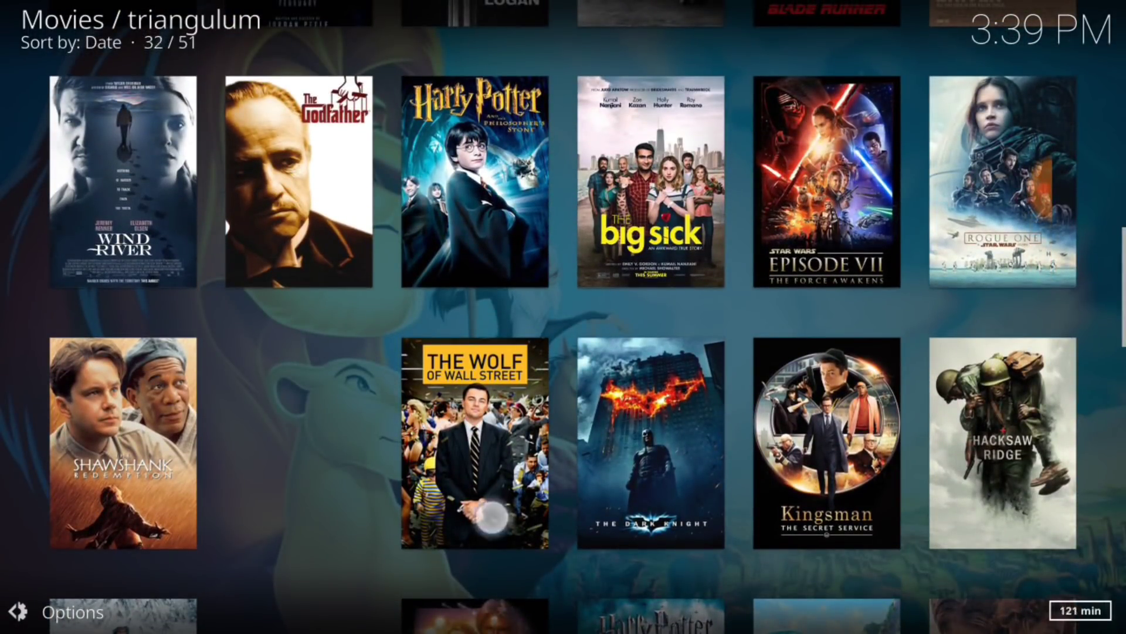
pyautogui.scroll(-3)
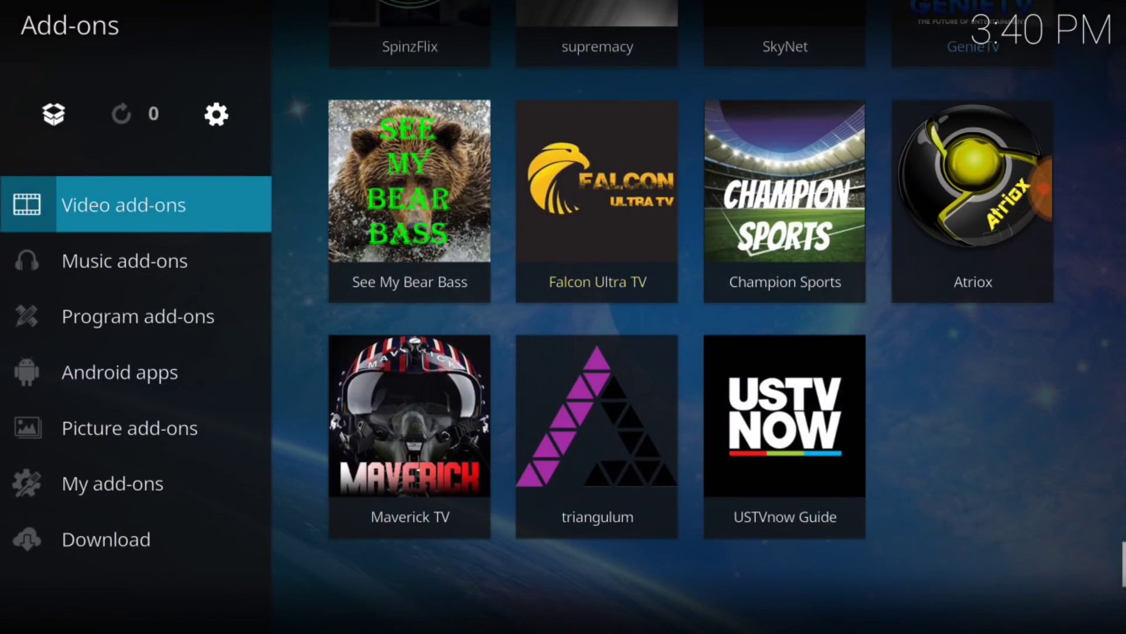
pyautogui.scroll(-3)
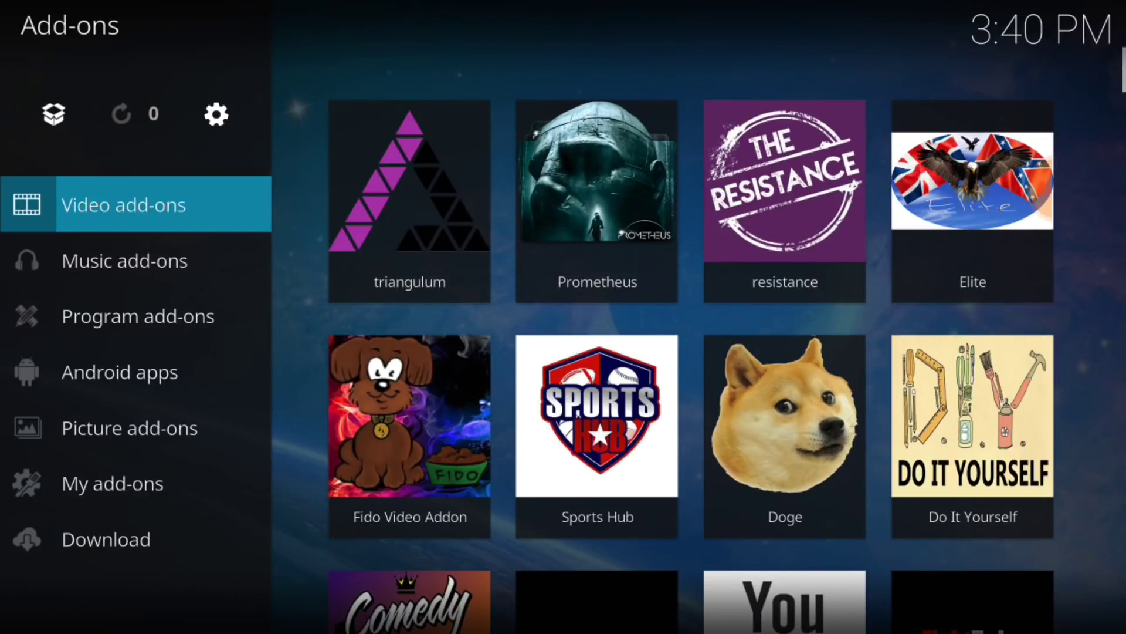